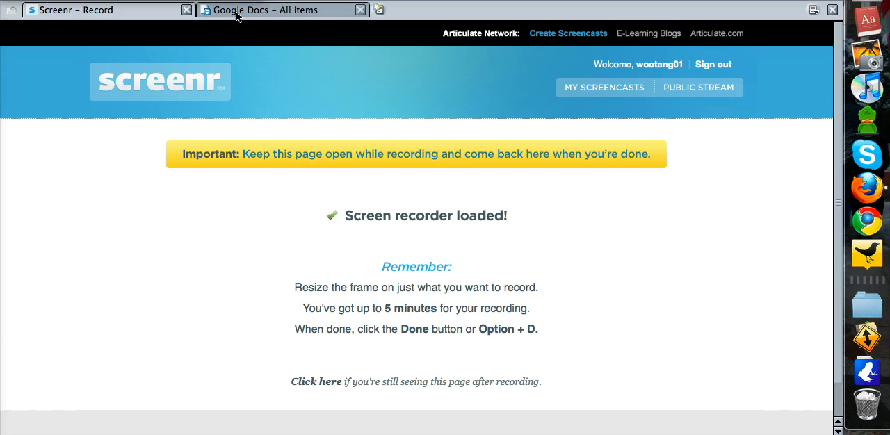
- Switch from the Screenr page to the Google Docs 'All items' document list
{"action": "left_click", "coordinate": [282, 10]}
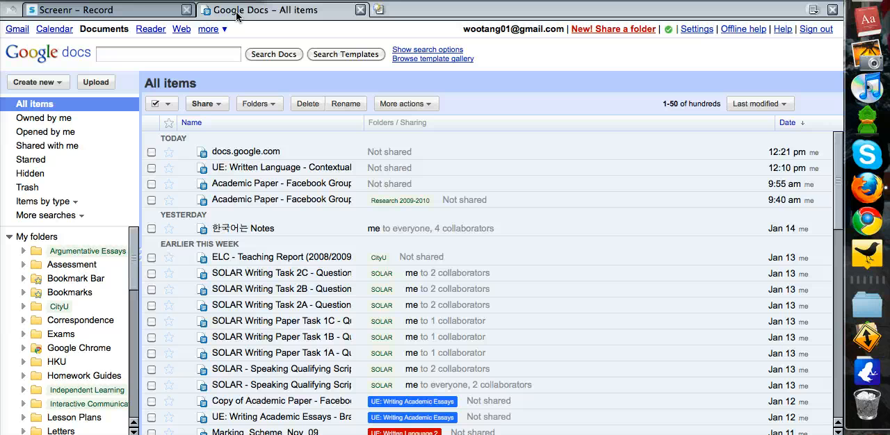
{"action": "mouse_move", "coordinate": [312, 43]}
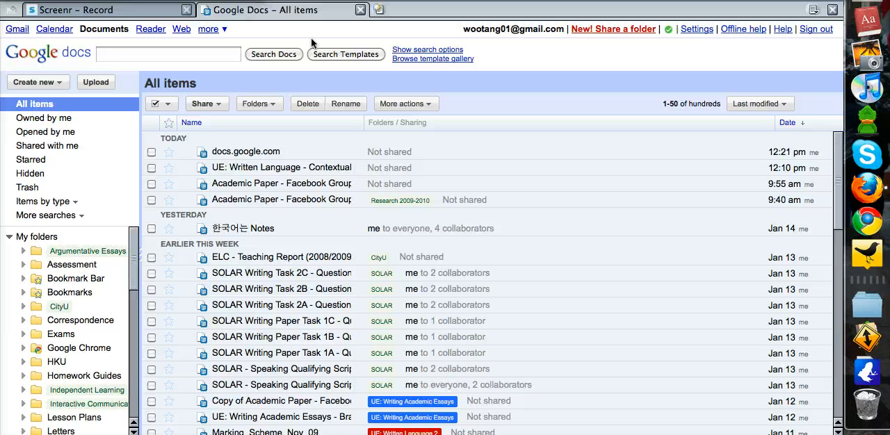
{"action": "mouse_move", "coordinate": [542, 80]}
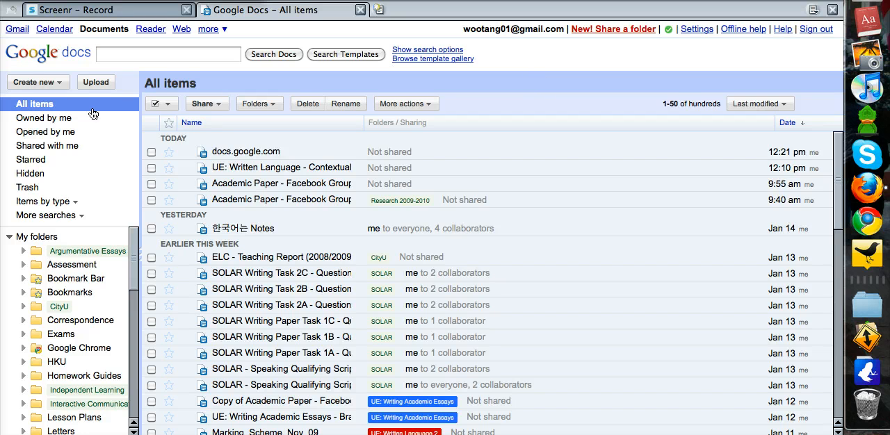
{"action": "mouse_move", "coordinate": [601, 111]}
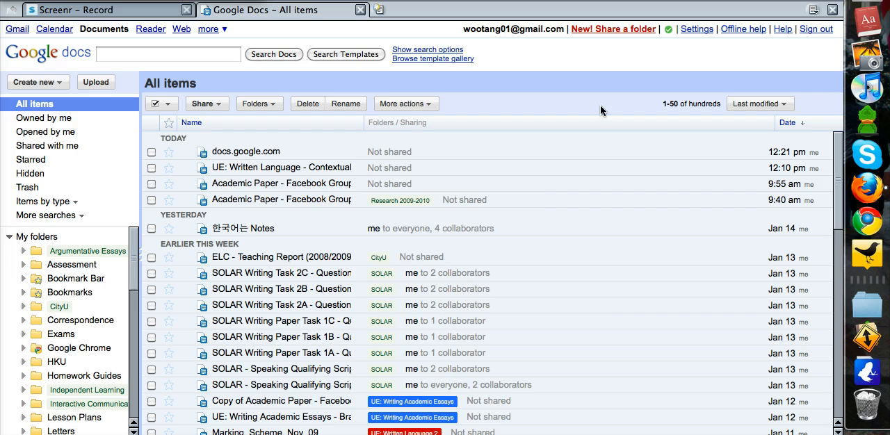
{"action": "mouse_move", "coordinate": [695, 33]}
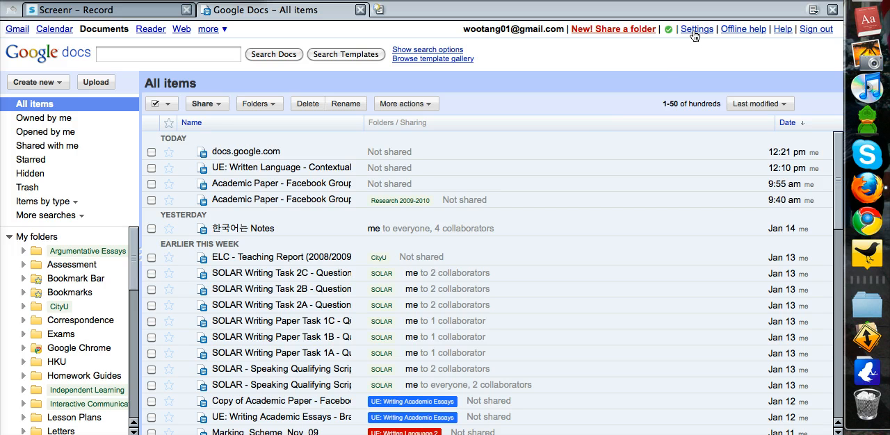
{"action": "left_click", "coordinate": [697, 28]}
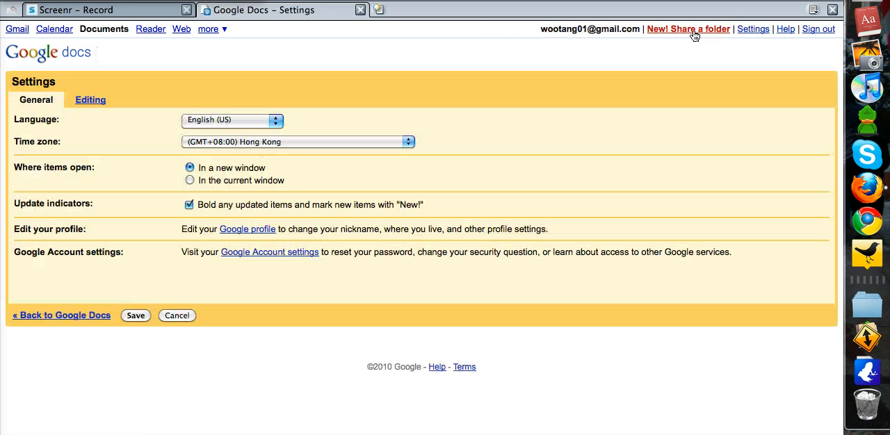
{"action": "mouse_move", "coordinate": [261, 129]}
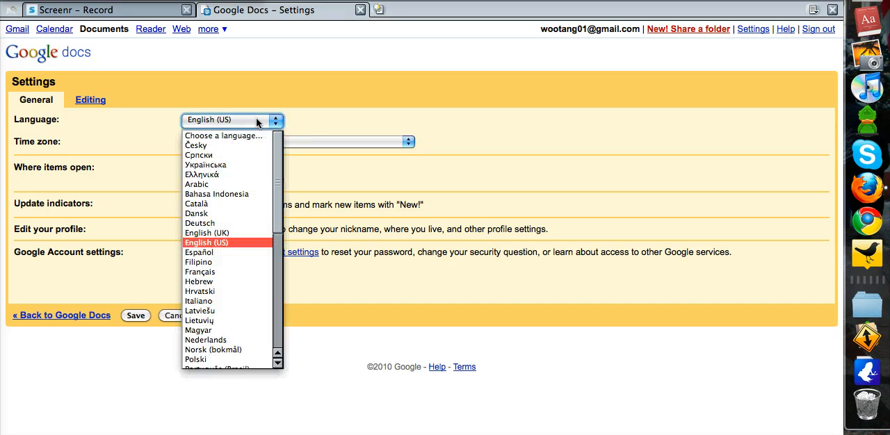
{"action": "left_click", "coordinate": [206, 242]}
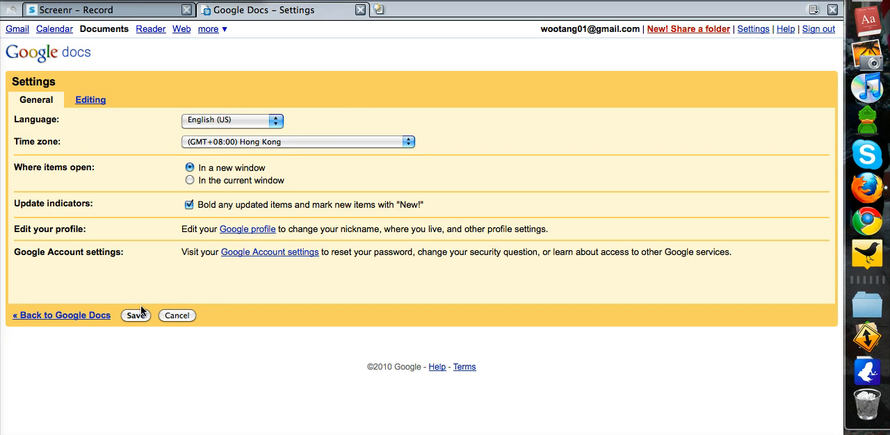
{"action": "left_click", "coordinate": [135, 315]}
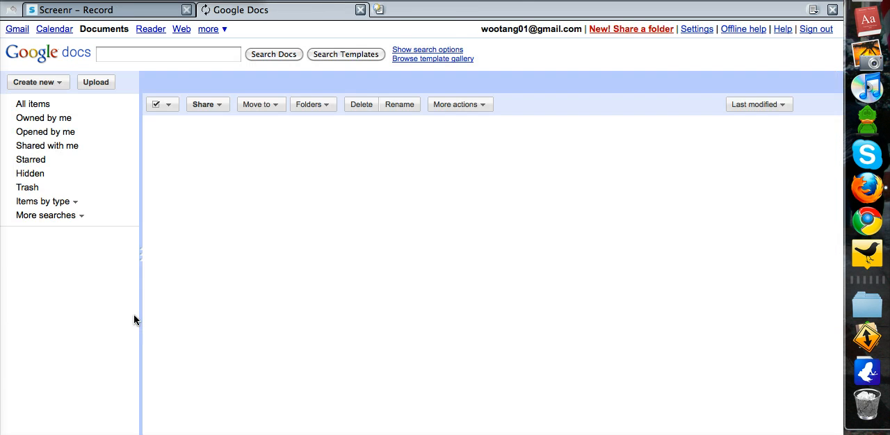
{"action": "left_click", "coordinate": [33, 103]}
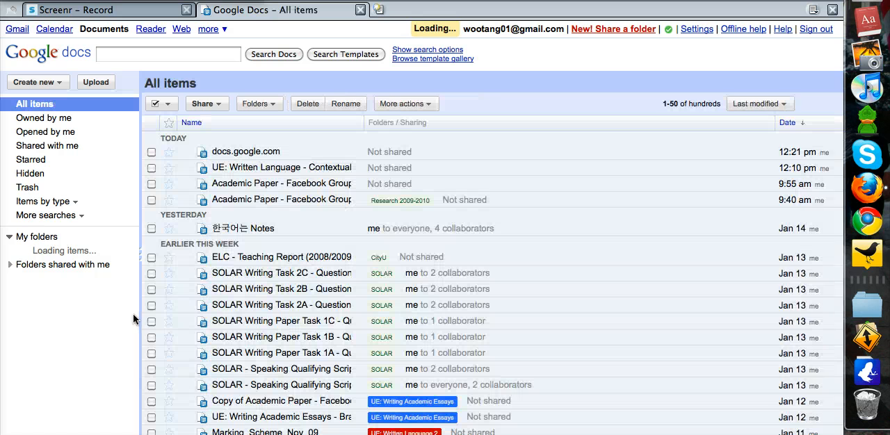
{"action": "left_click", "coordinate": [10, 237]}
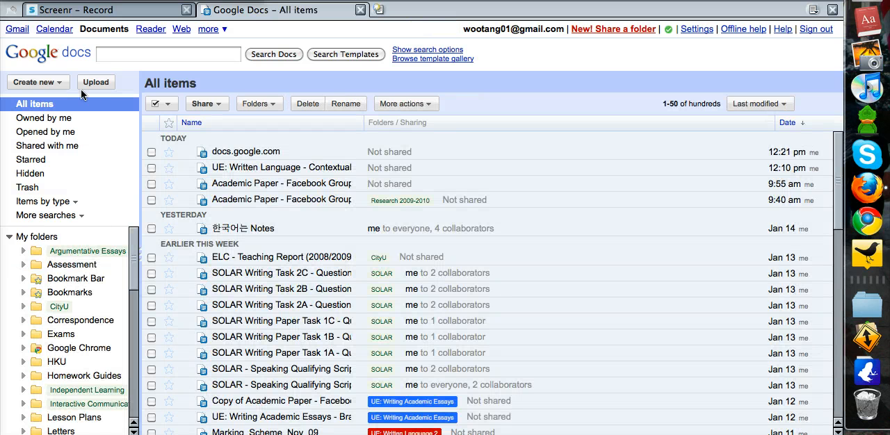
- Create a new blank Google Docs document from the Create new menu
{"action": "left_click", "coordinate": [37, 82]}
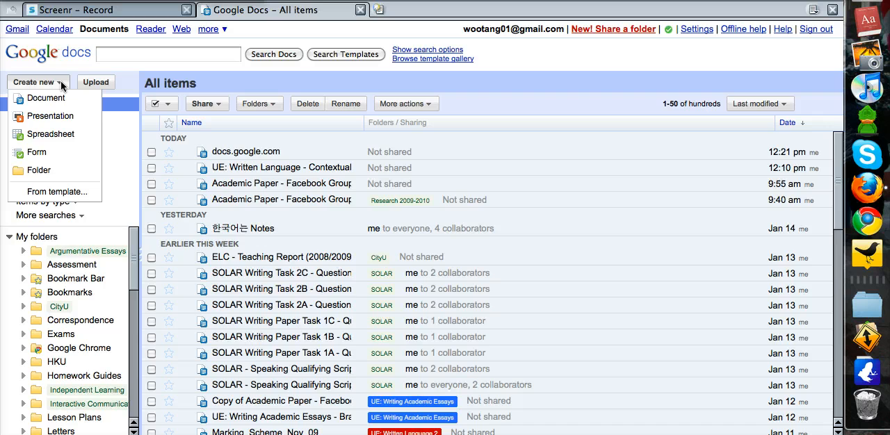
{"action": "left_click", "coordinate": [45, 99]}
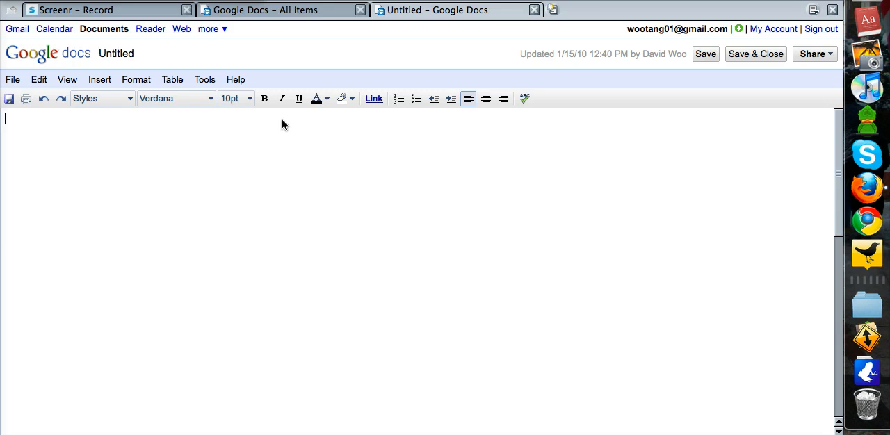
- Type the note about writing your summary but sharing it first, ending 'How to share?'
{"action": "type", "text": "Ths"}
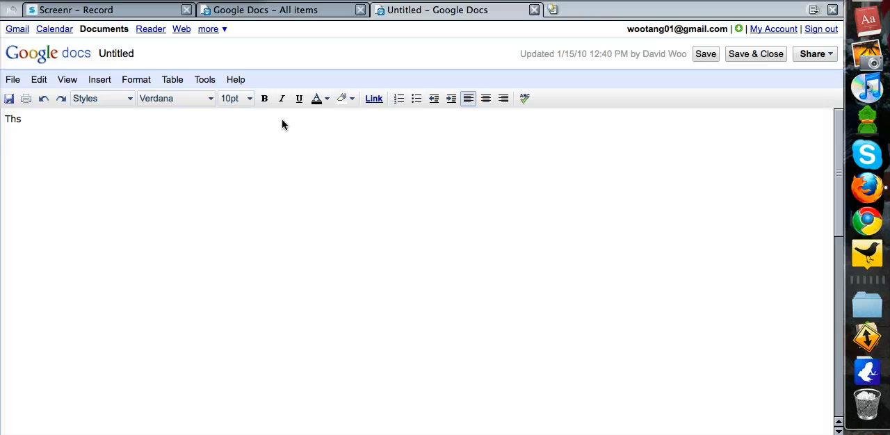
{"action": "mouse_move", "coordinate": [273, 123]}
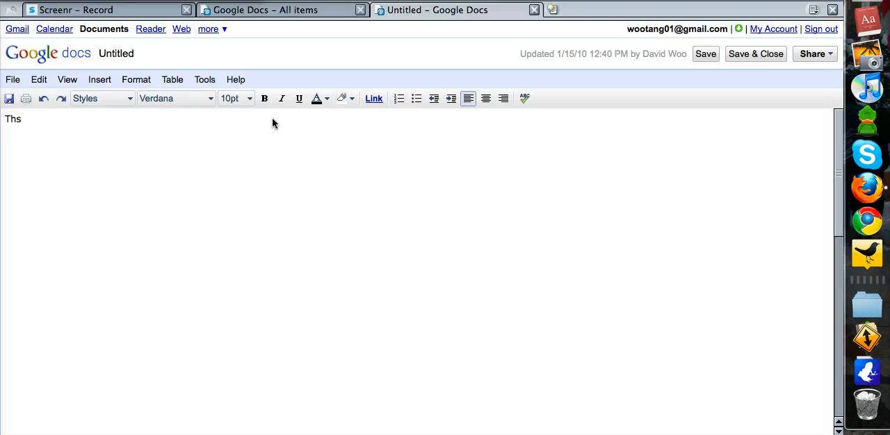
{"action": "key", "text": "Backspace"}
{"action": "type", "text": "is is where you will w"}
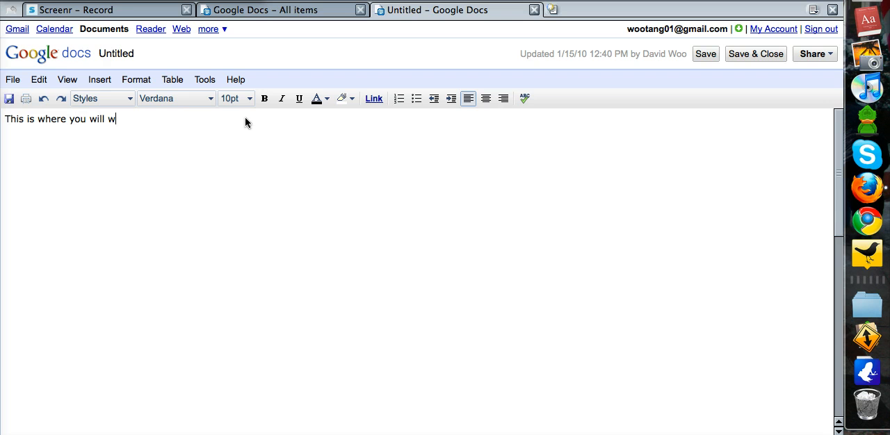
{"action": "type", "text": "rite your summary; b"}
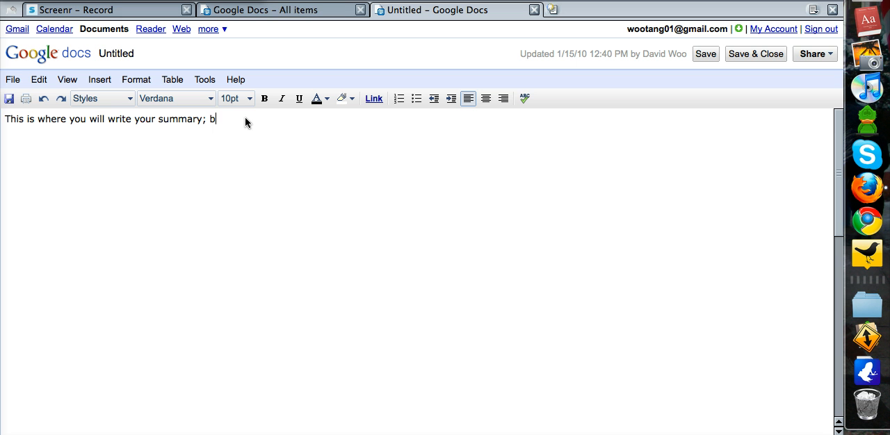
{"action": "type", "text": "ut first, let's sh"}
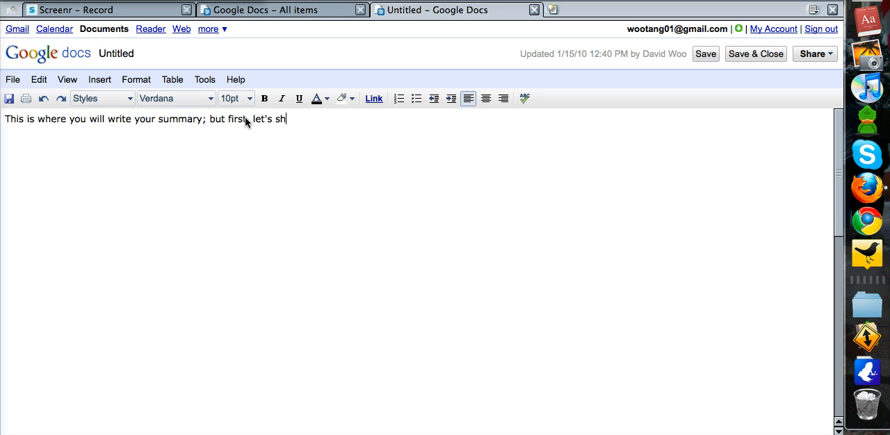
{"action": "type", "text": "are this summa"}
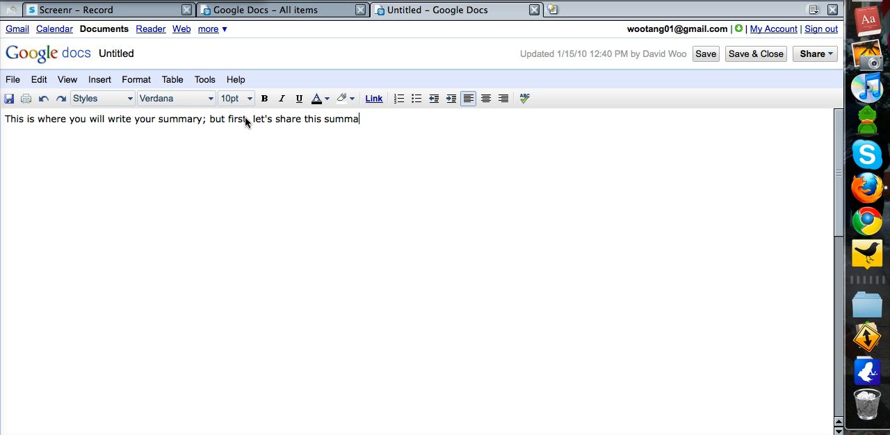
{"action": "type", "text": "ry with each"}
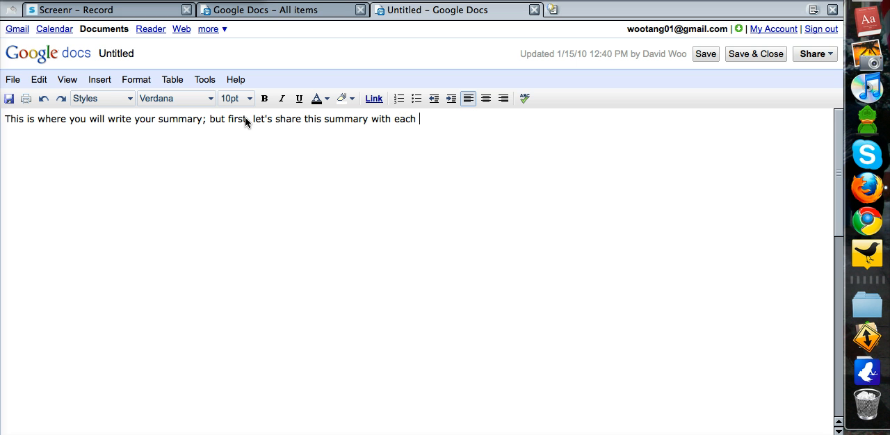
{"action": "type", "text": "other.  How t"}
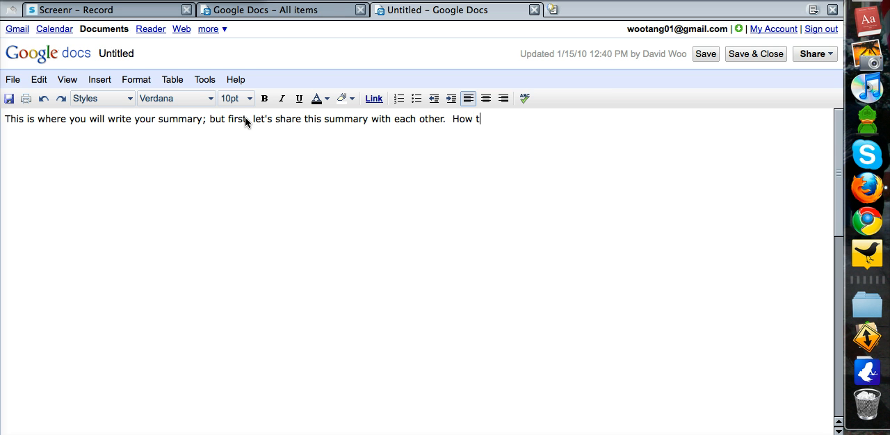
{"action": "type", "text": "o share?"}
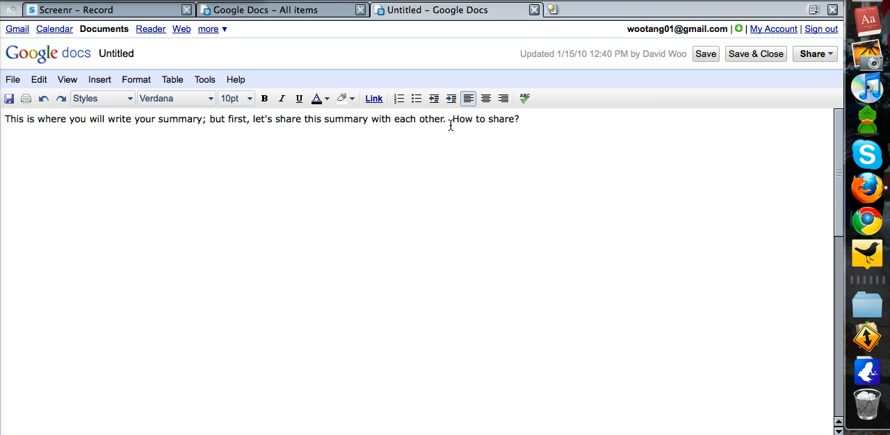
{"action": "left_click", "coordinate": [813, 53]}
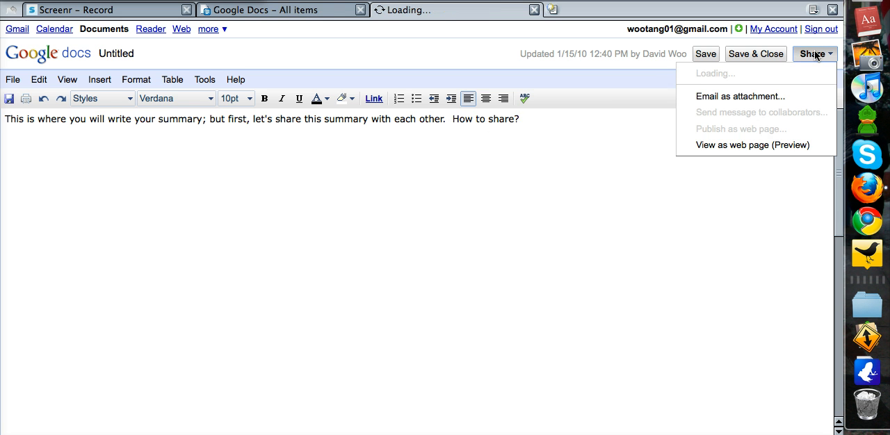
{"action": "mouse_move", "coordinate": [723, 74]}
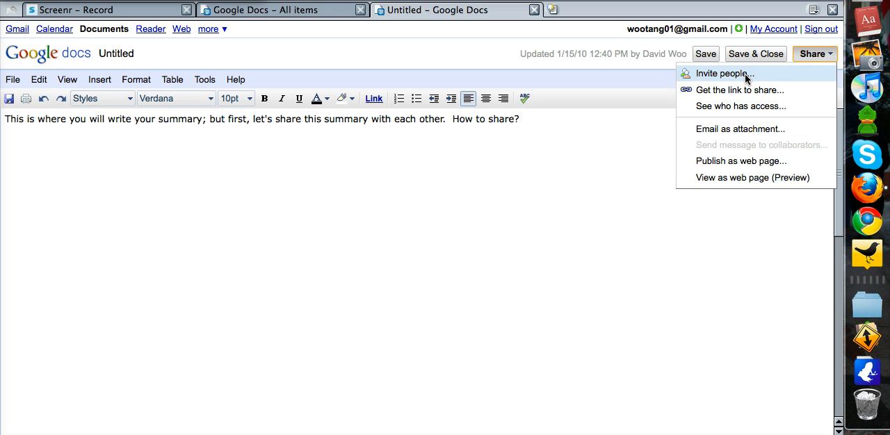
{"action": "left_click", "coordinate": [724, 73]}
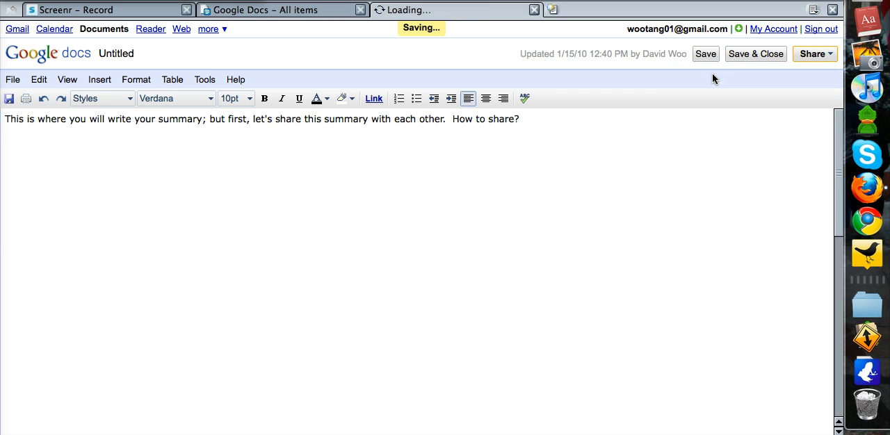
{"action": "mouse_move", "coordinate": [334, 184]}
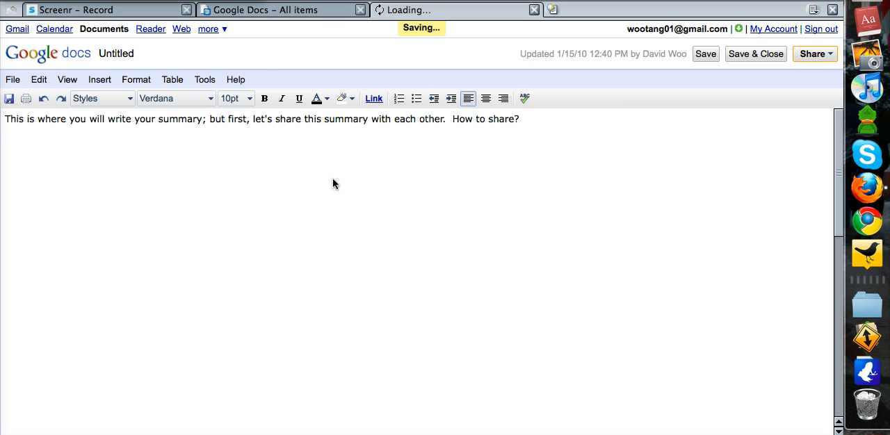
{"action": "left_click", "coordinate": [813, 53]}
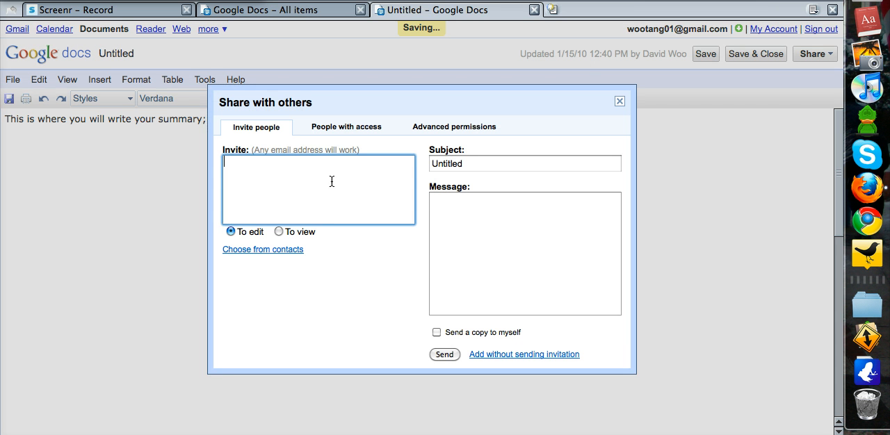
{"action": "type", "text": "wootang"}
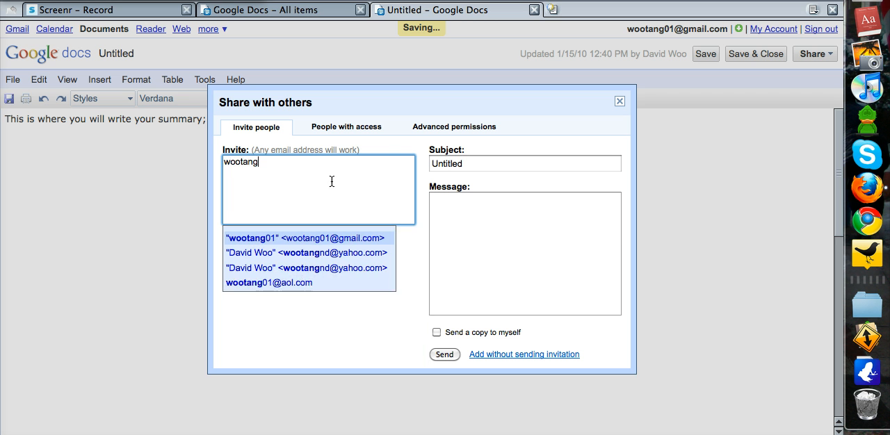
{"action": "left_click", "coordinate": [305, 238]}
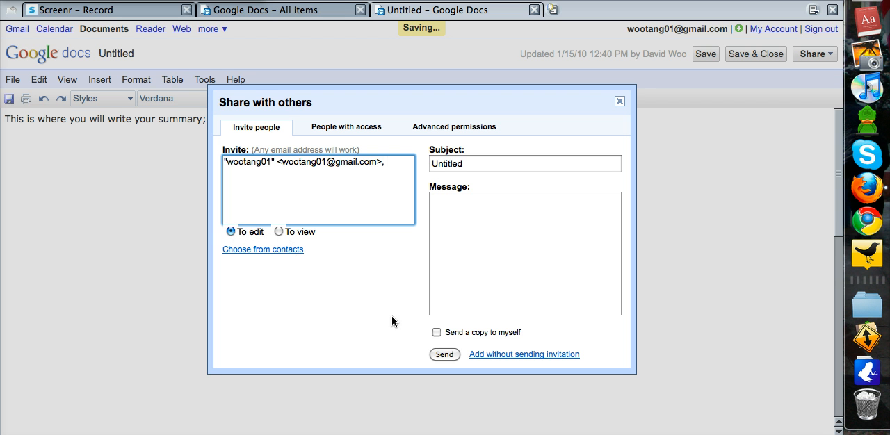
{"action": "left_click", "coordinate": [444, 355]}
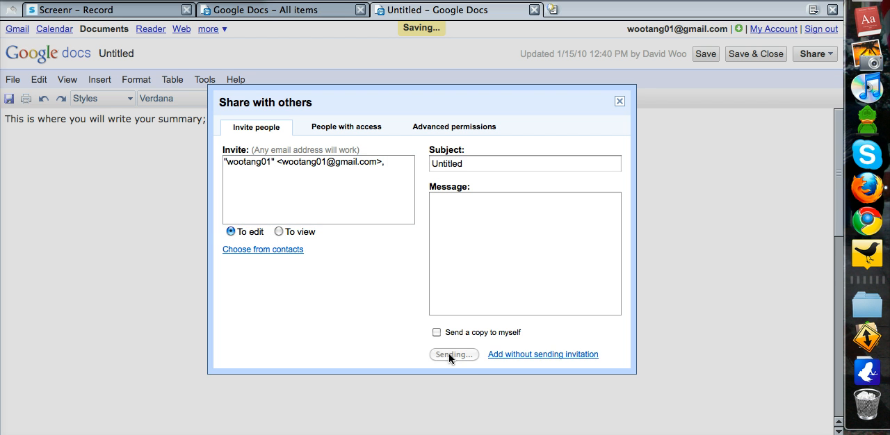
{"action": "left_click", "coordinate": [454, 354]}
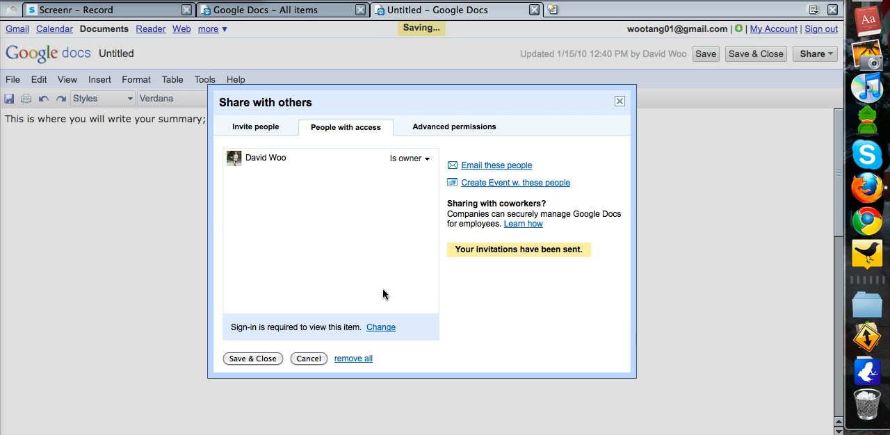
{"action": "mouse_move", "coordinate": [264, 359]}
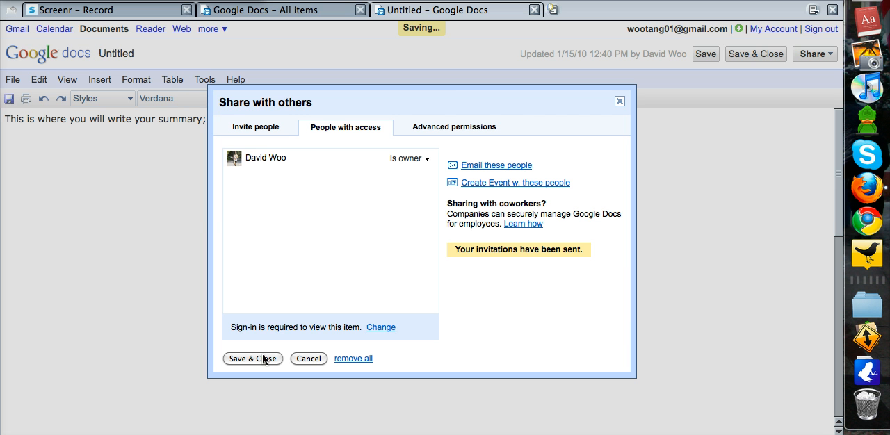
- Close sharing and type 'There are two more things which I insist that you do!'
{"action": "left_click", "coordinate": [252, 358]}
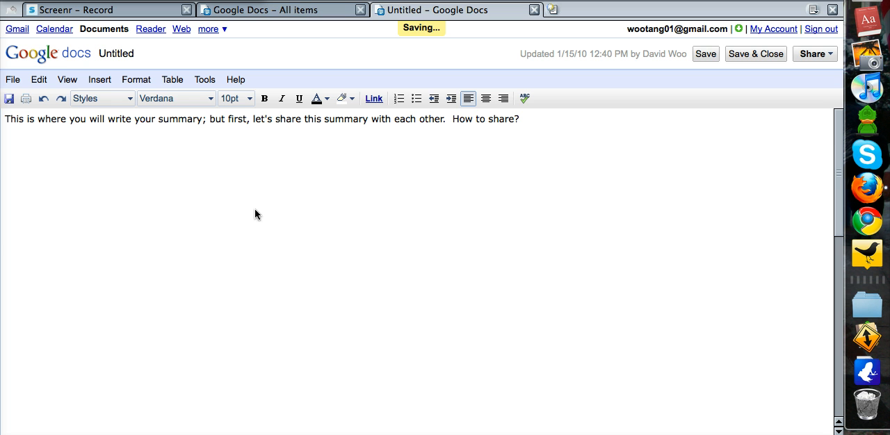
{"action": "mouse_move", "coordinate": [405, 182]}
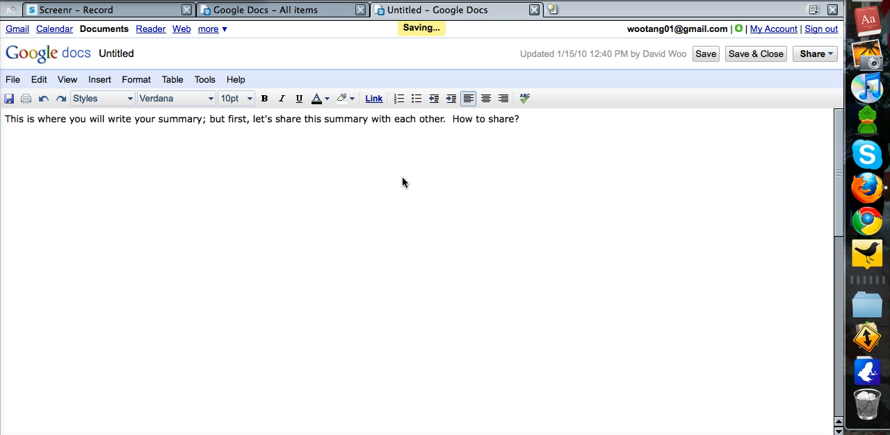
{"action": "type", "text": "The"}
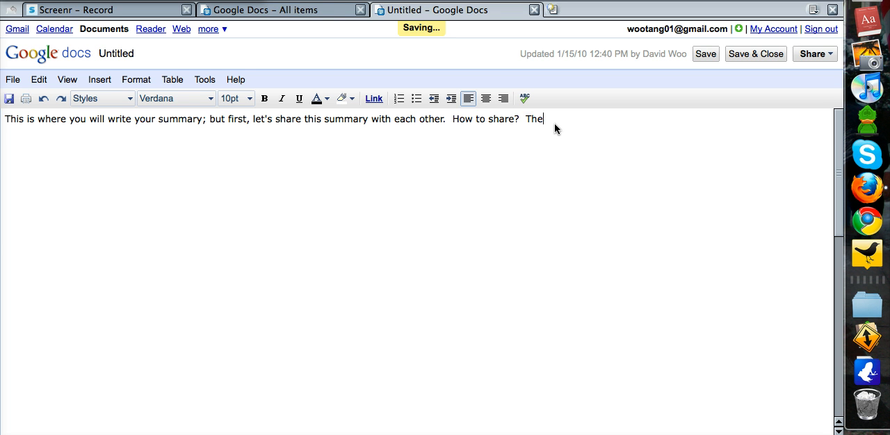
{"action": "type", "text": "re are two more things"}
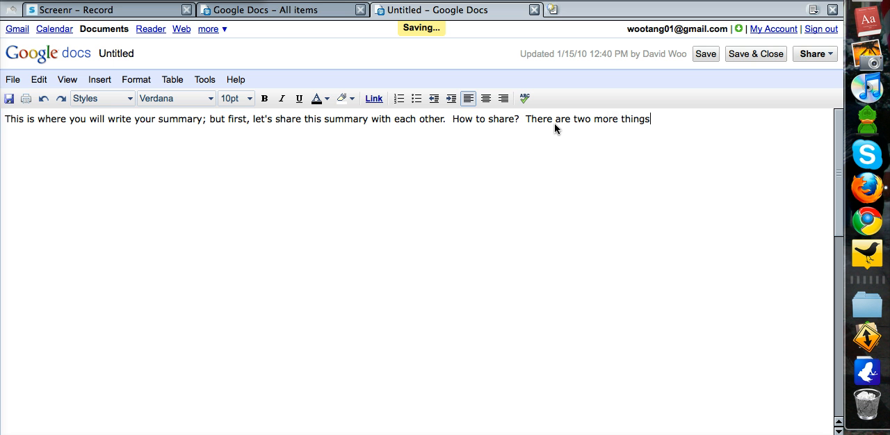
{"action": "type", "text": "which I in"}
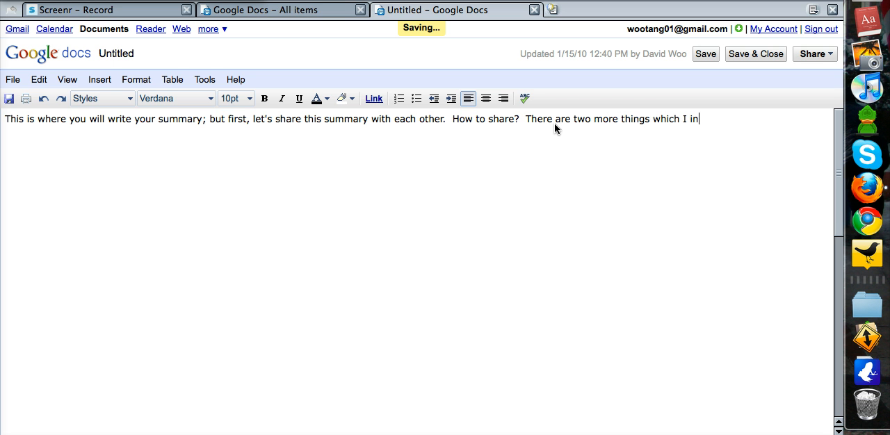
{"action": "type", "text": "sist that you d"}
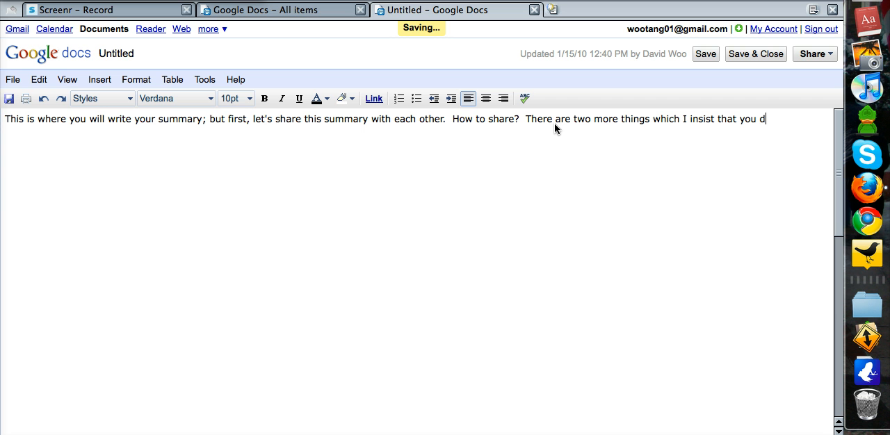
{"action": "type", "text": "o!"}
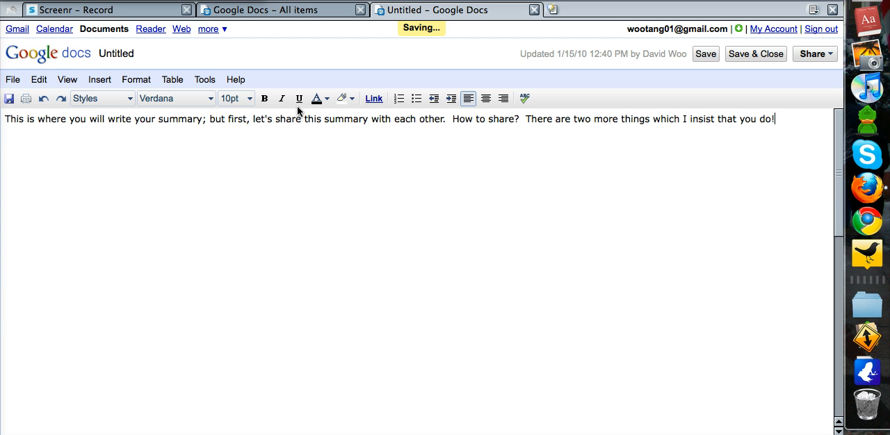
{"action": "left_click", "coordinate": [12, 80]}
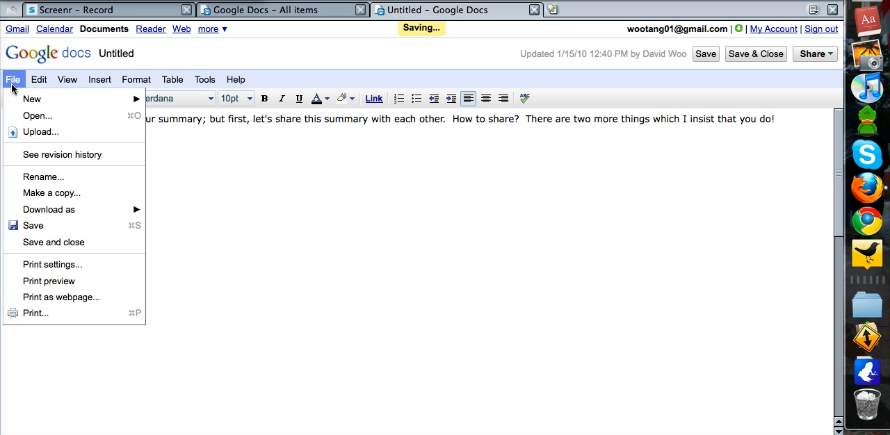
- Rename the document to 'Written Language Summary - David - T07'
{"action": "left_click", "coordinate": [154, 183]}
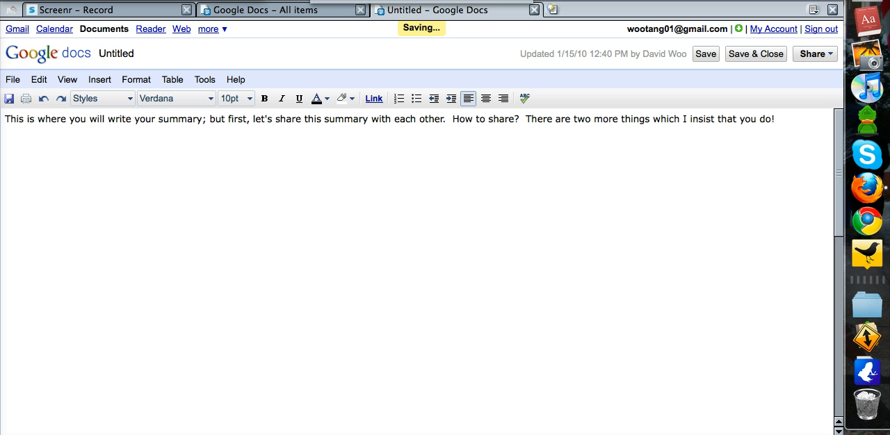
{"action": "mouse_move", "coordinate": [497, 14]}
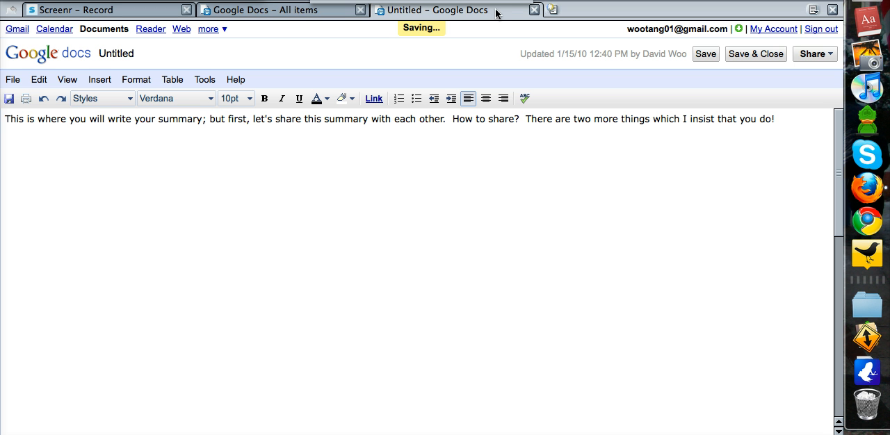
{"action": "mouse_move", "coordinate": [497, 14]}
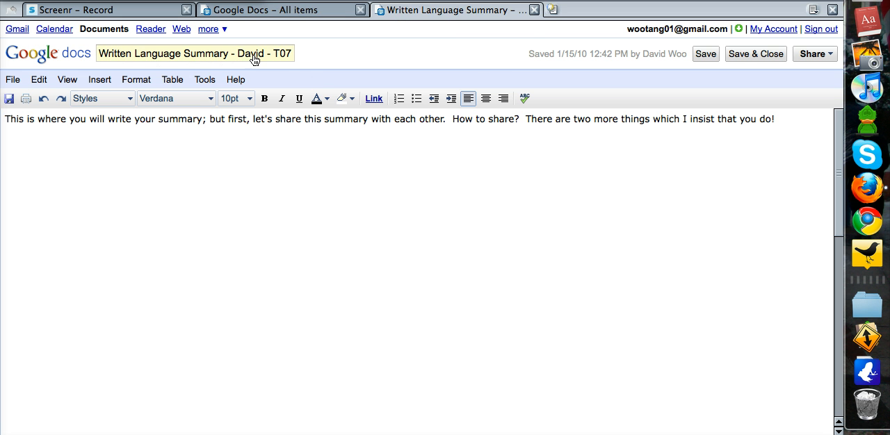
{"action": "left_click", "coordinate": [388, 127]}
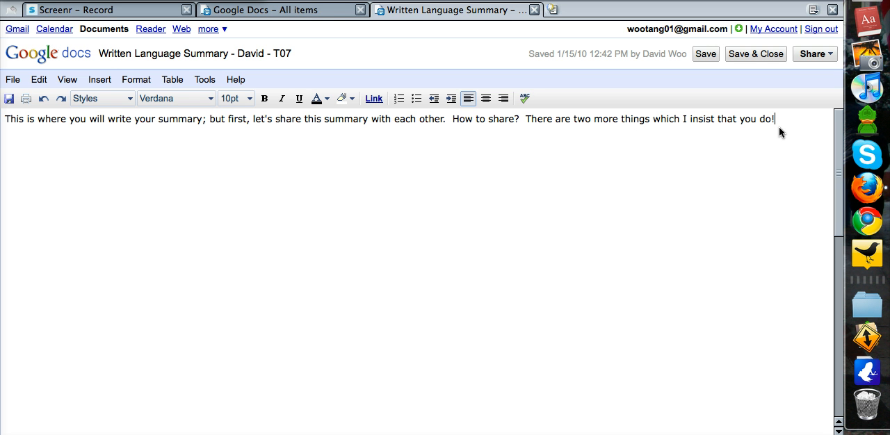
- Type 'OK; after you have finished writing your summary of either text one or two, please use spell check!'
{"action": "type", "text": "OK; after"}
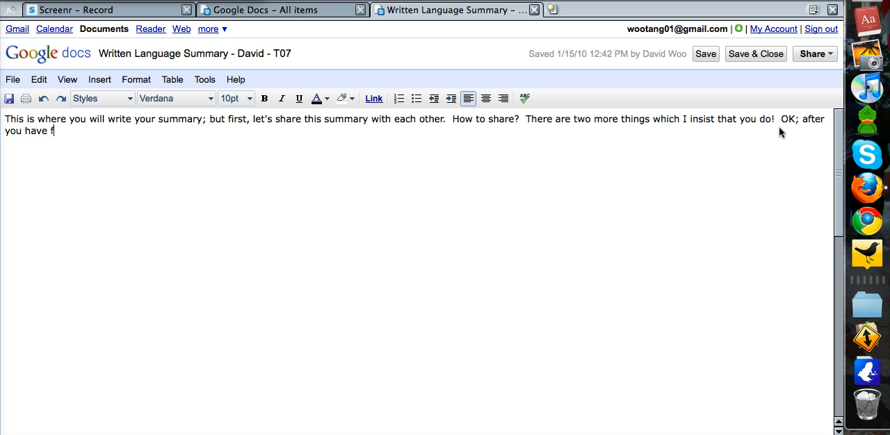
{"action": "type", "text": "inished writing y"}
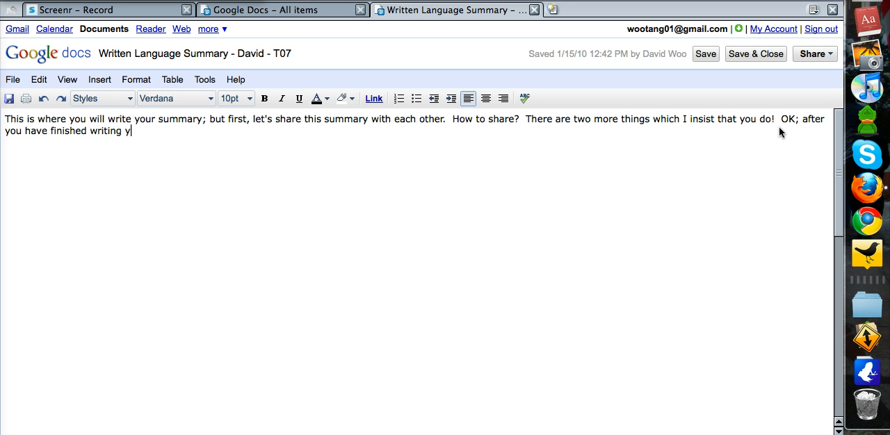
{"action": "type", "text": "our"}
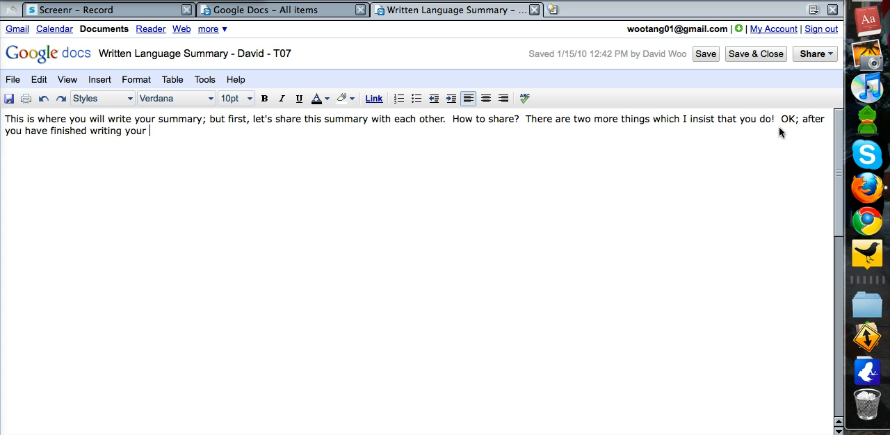
{"action": "type", "text": "summary of either t"}
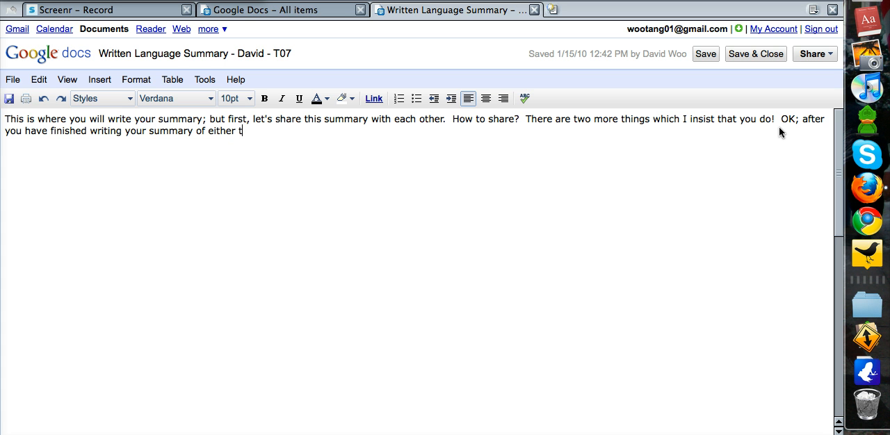
{"action": "type", "text": "ext one or twe"}
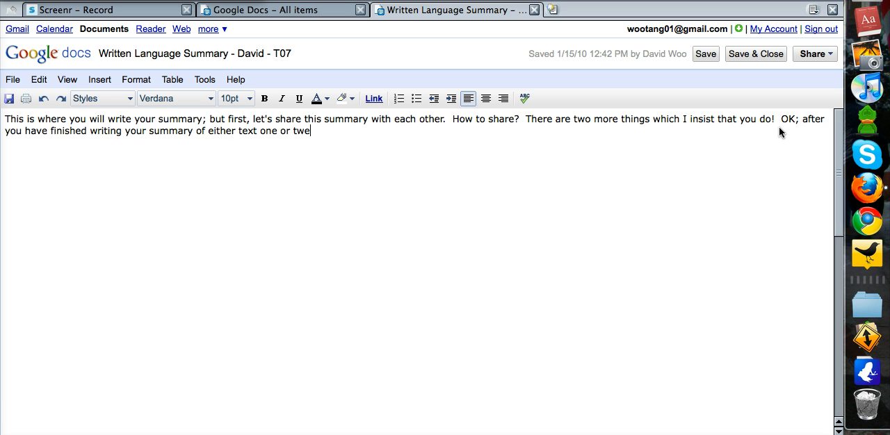
{"action": "key", "text": "Backspace"}
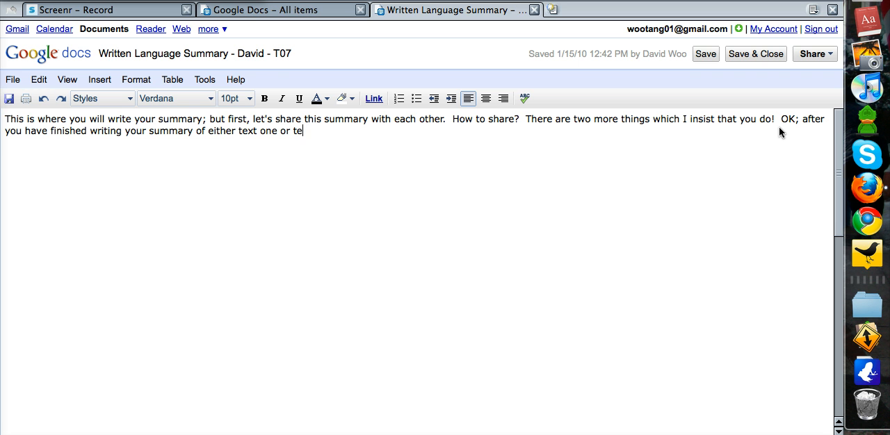
{"action": "type", "text": "xt two,"}
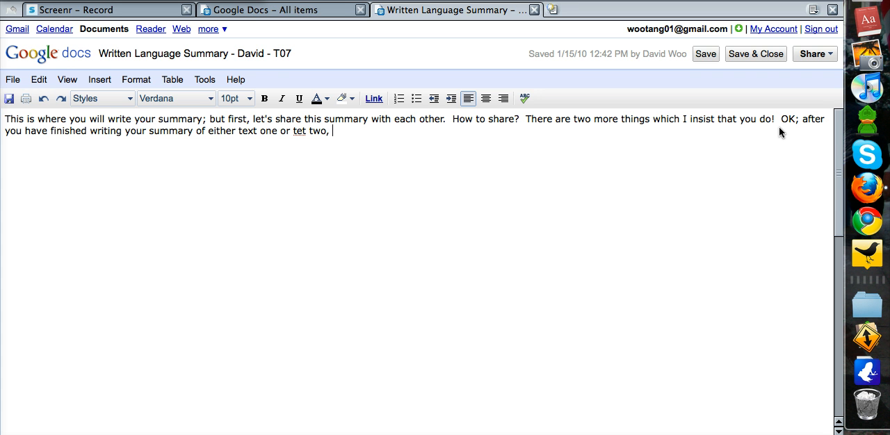
{"action": "type", "text": "please use sp"}
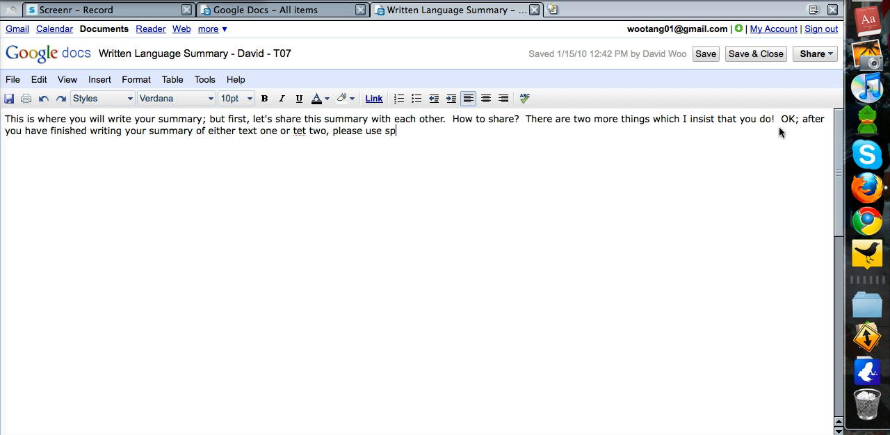
{"action": "type", "text": "ll check!"}
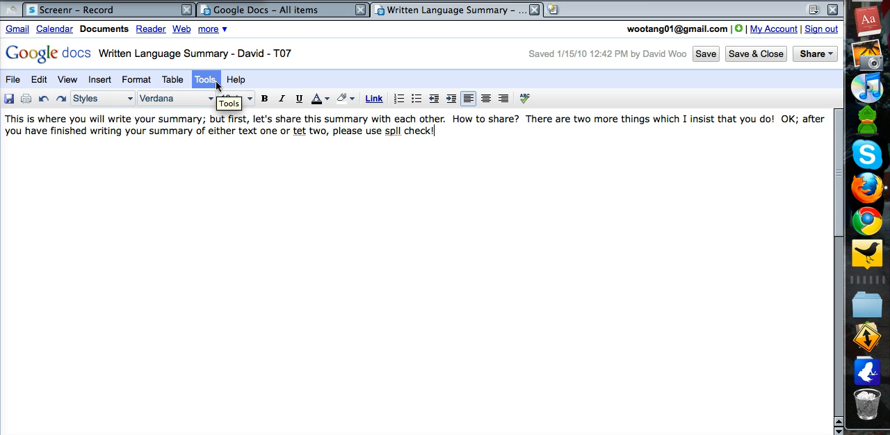
- Run Tools > Check spelling and view the suggestions for the misspelled 'tet'
{"action": "left_click", "coordinate": [205, 79]}
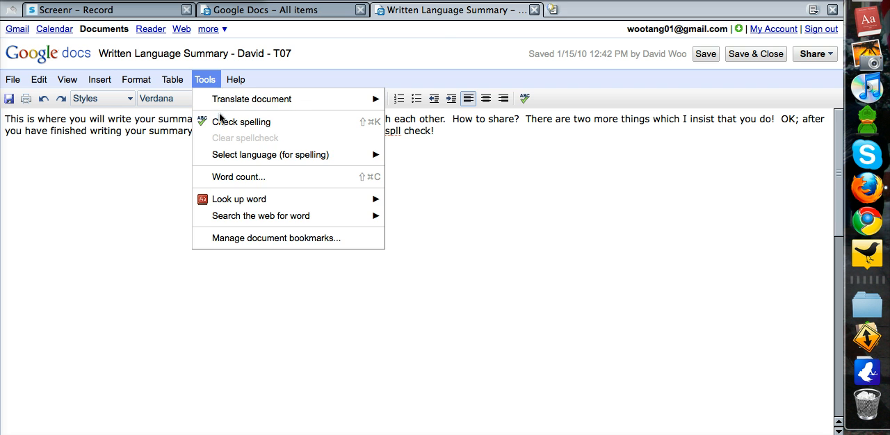
{"action": "left_click", "coordinate": [243, 121]}
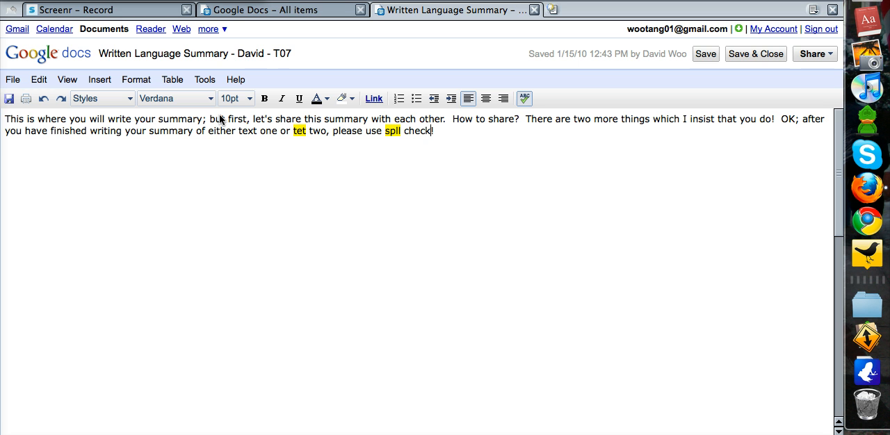
{"action": "mouse_move", "coordinate": [318, 146]}
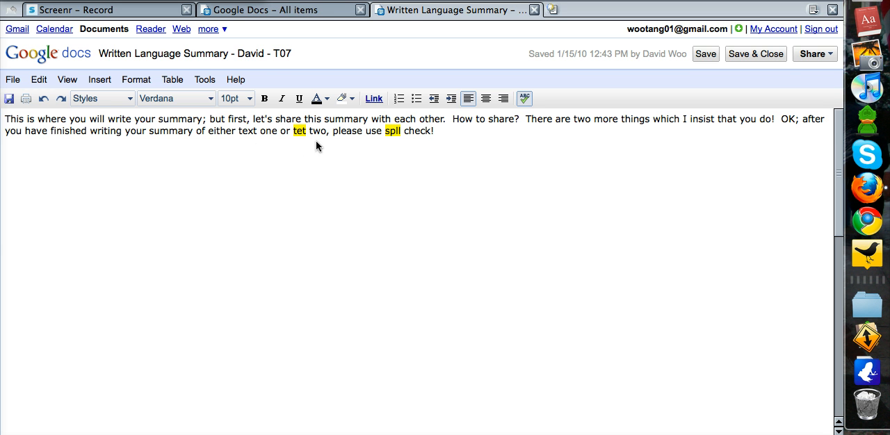
{"action": "mouse_move", "coordinate": [301, 132]}
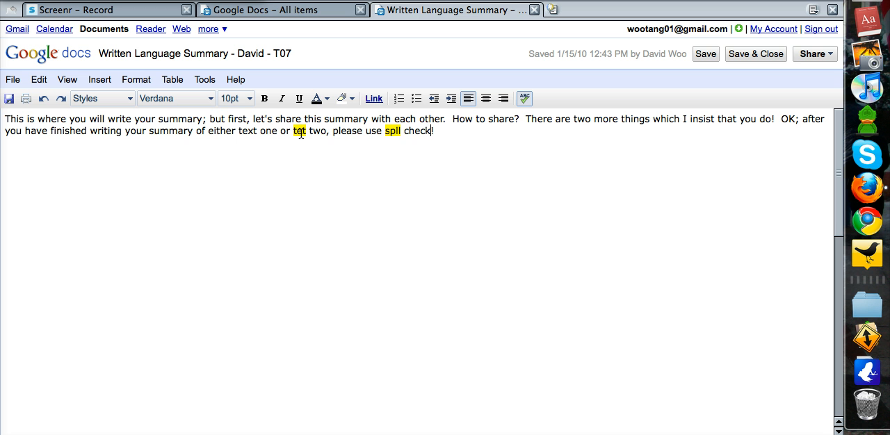
{"action": "right_click", "coordinate": [299, 131]}
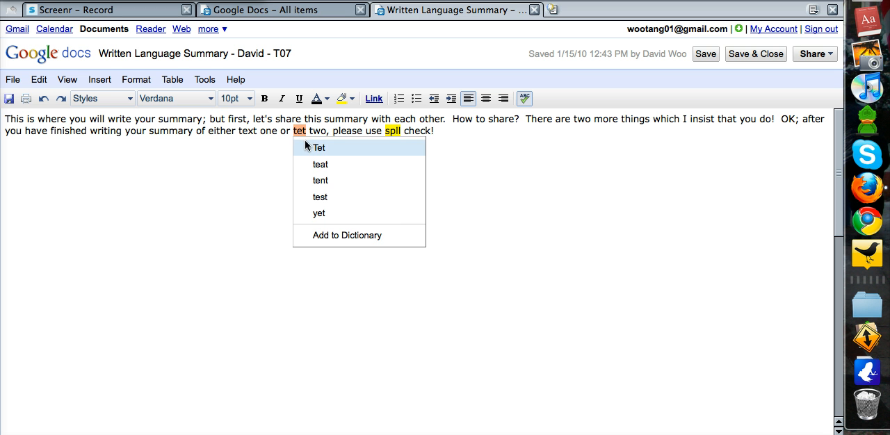
{"action": "mouse_move", "coordinate": [300, 136]}
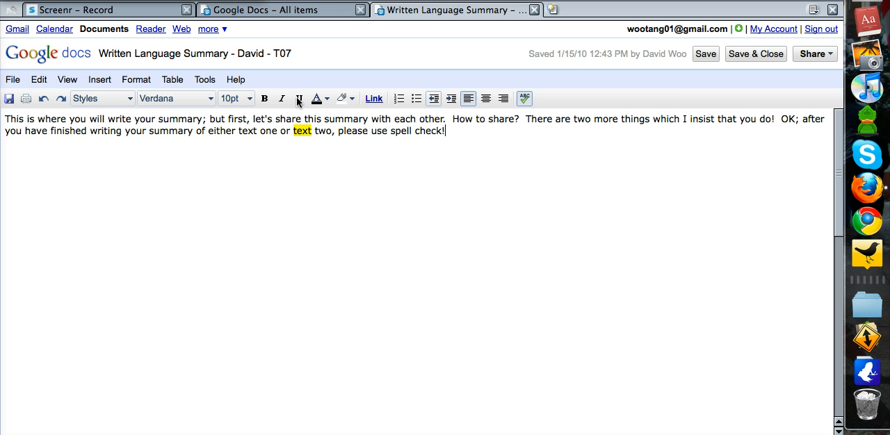
{"action": "mouse_move", "coordinate": [675, 88]}
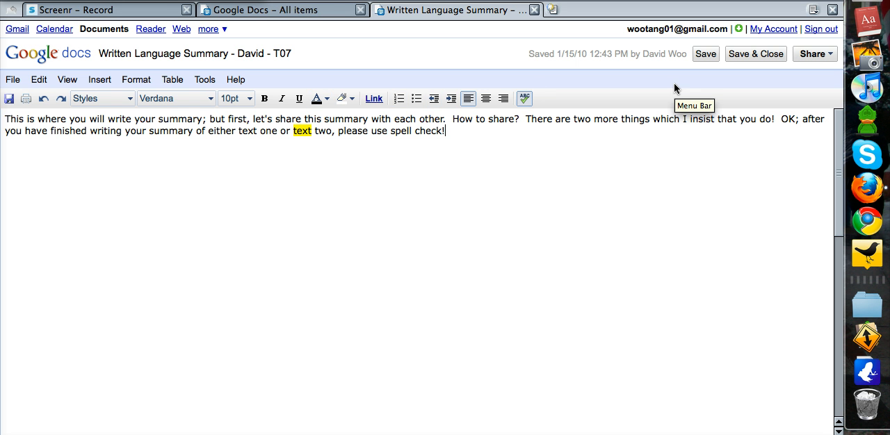
- Begin the closing sentence 'Please check your spelling after…'
{"action": "type", "text": "Please"}
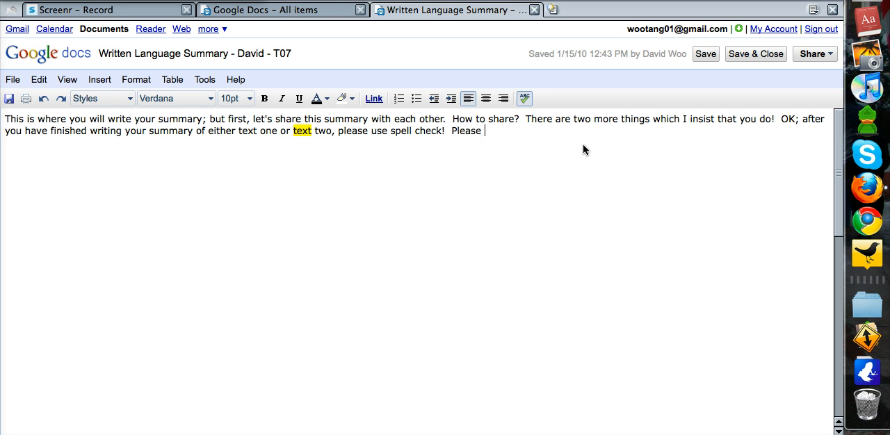
{"action": "type", "text": "check your spelli"}
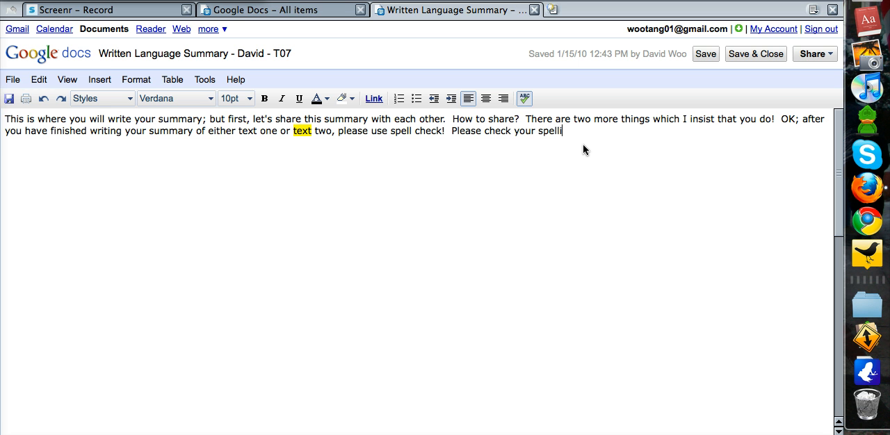
{"action": "type", "text": "ng after you finish writing your summary so I don't have"}
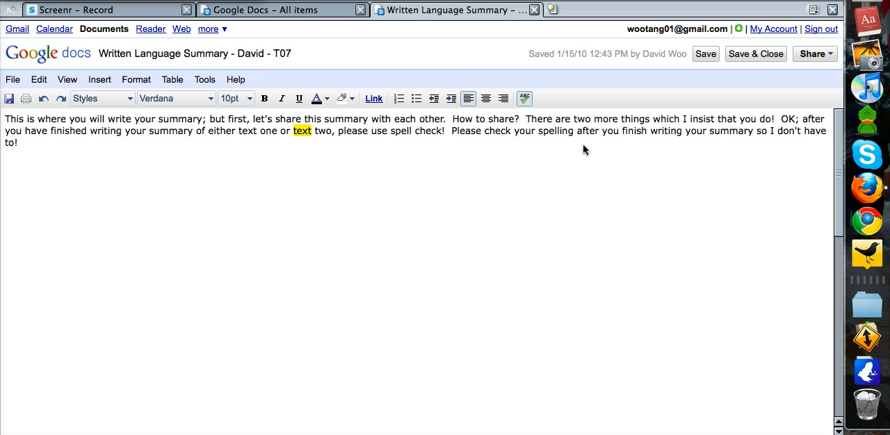
{"action": "mouse_move", "coordinate": [430, 161]}
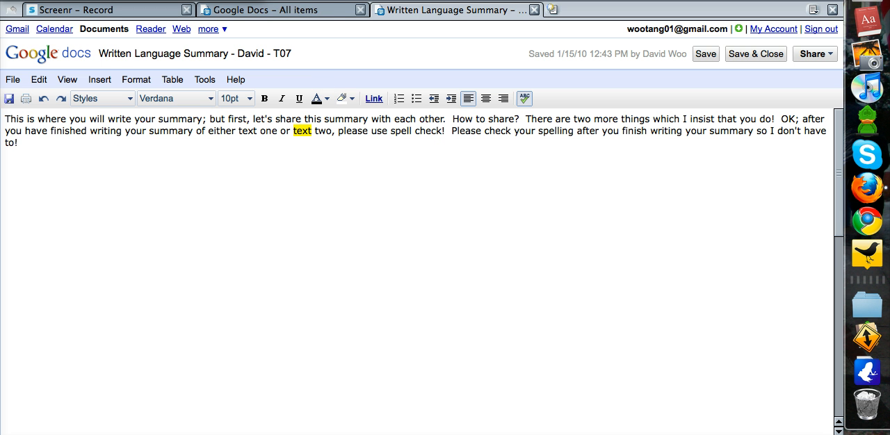
{"action": "mouse_move", "coordinate": [278, 10]}
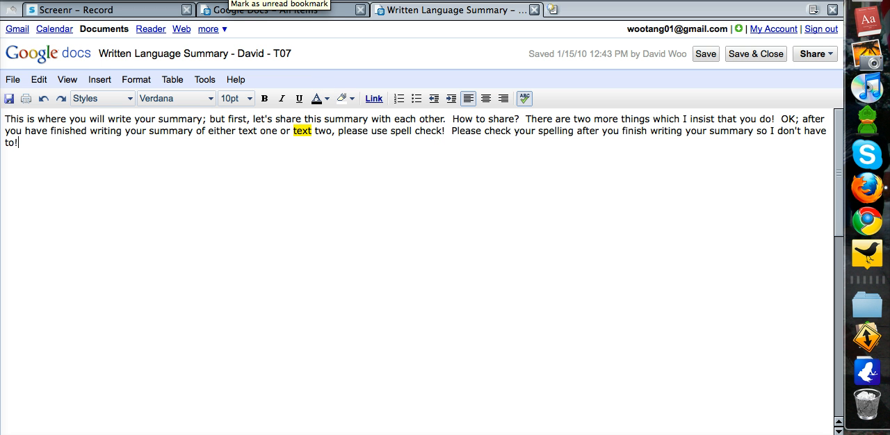